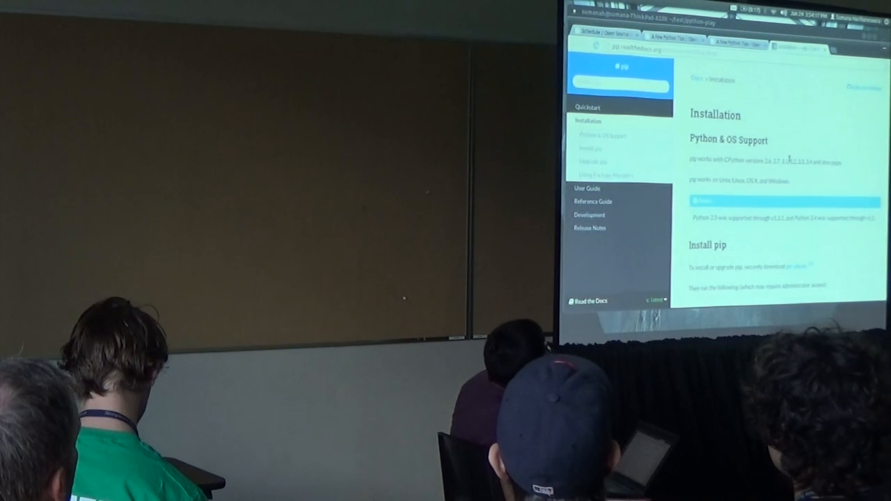
Step: Scroll the pip Installation page down to the 'Install pip' section
scroll(down, 3)
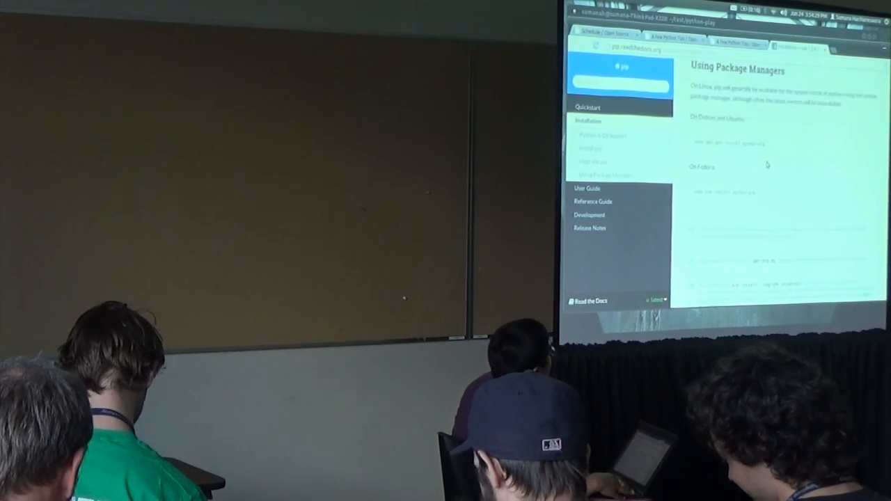
scroll(down, 3)
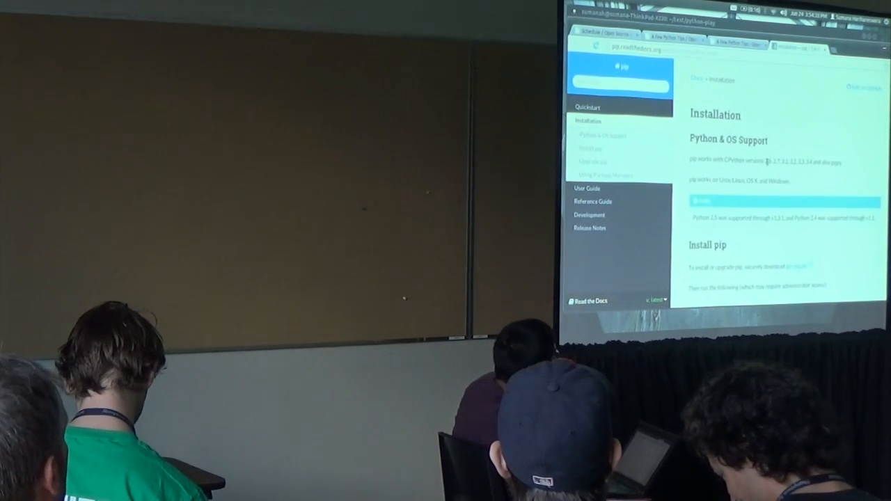
scroll(down, 3)
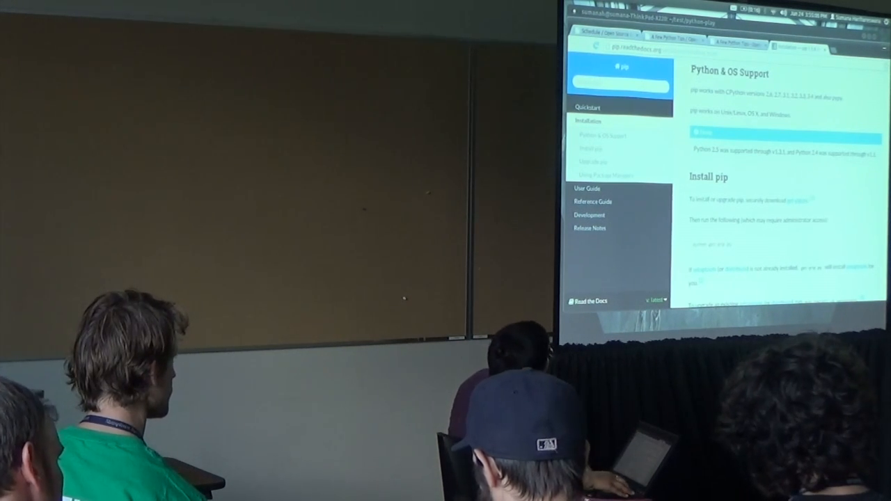
scroll(down, 3)
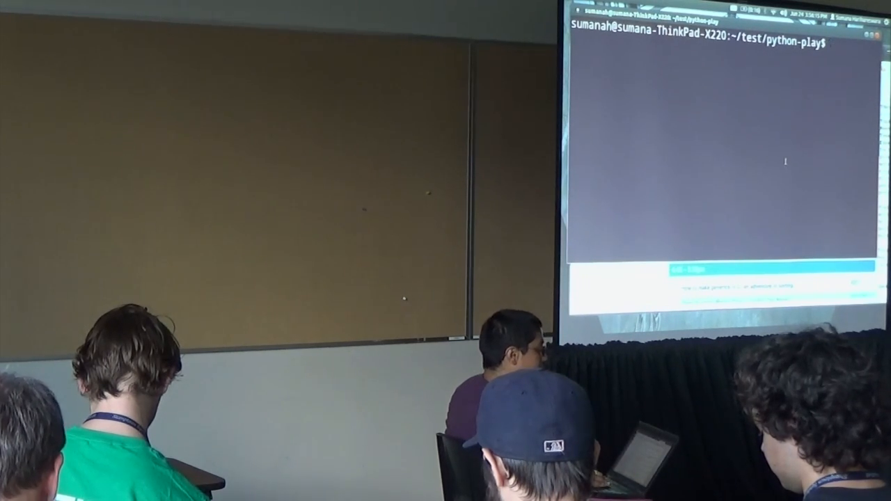
Step: Run 'pip freeze' in python-play to list installed packages and versions
text(pip freeze)
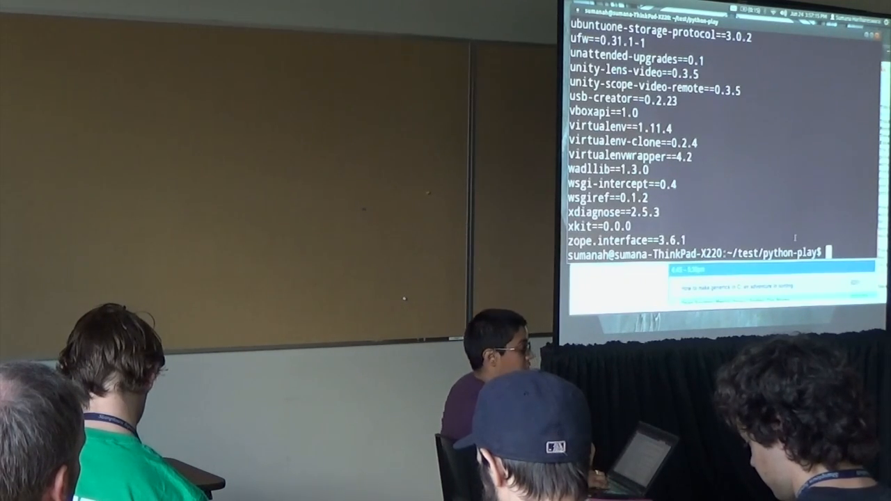
Step: Run 'sudo pip install simplejson' to install simplejson system-wide
text(s)
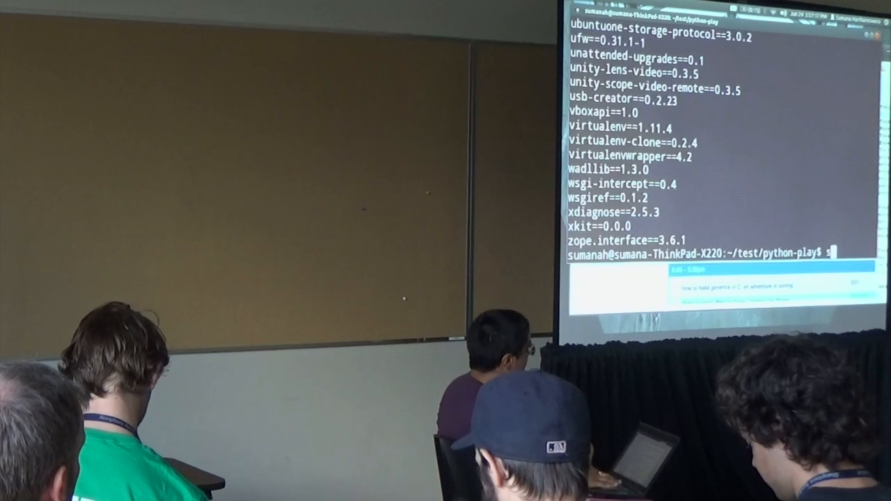
text(sudo pip install simple)
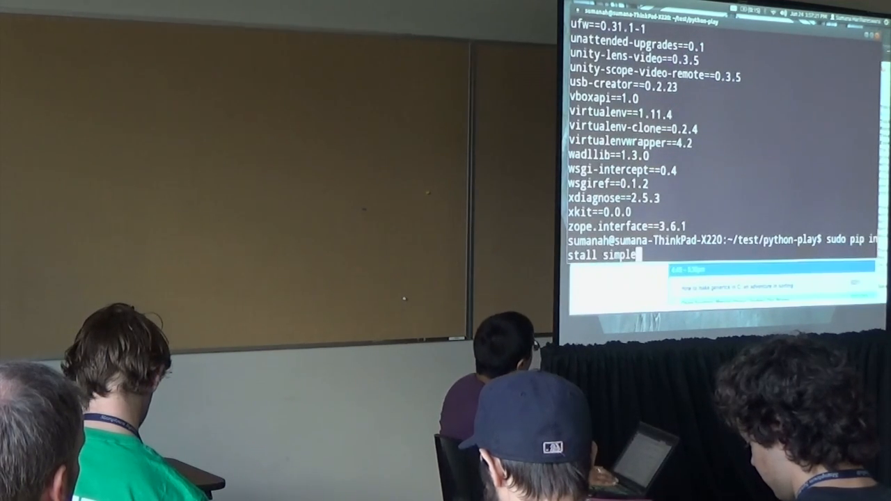
key(enter)
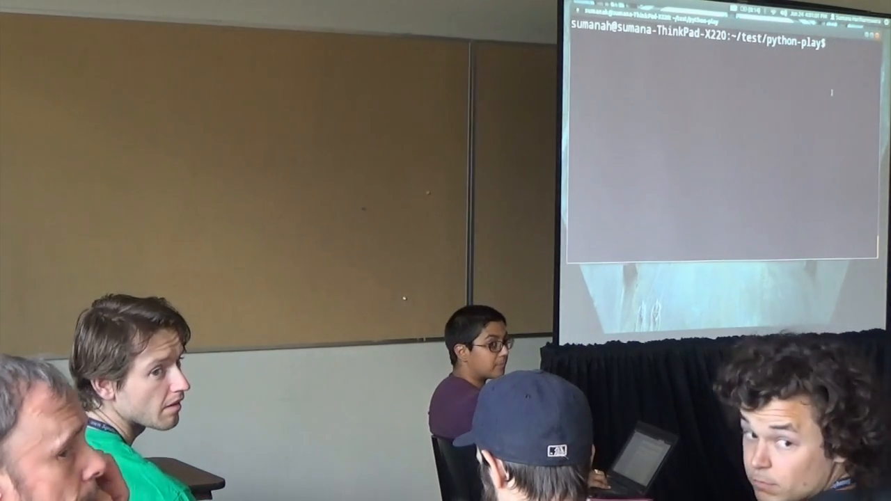
Step: Launch the Python 2.7.3 interactive interpreter with 'python'
text(python)
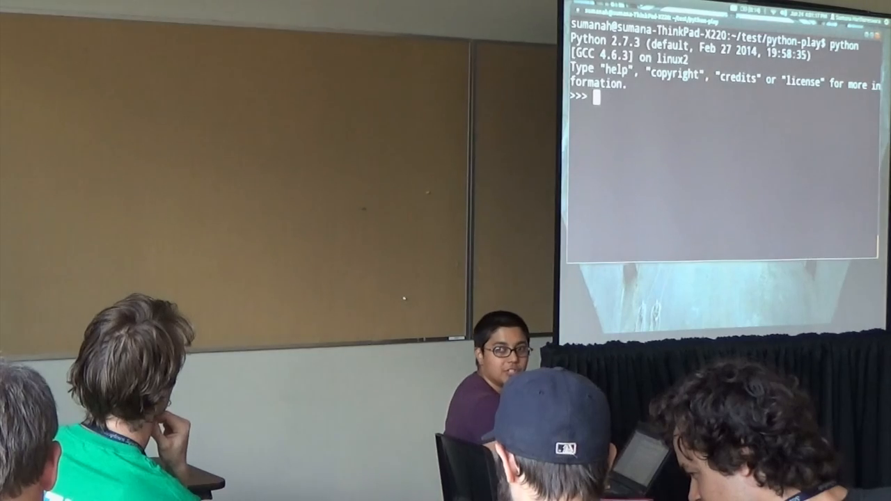